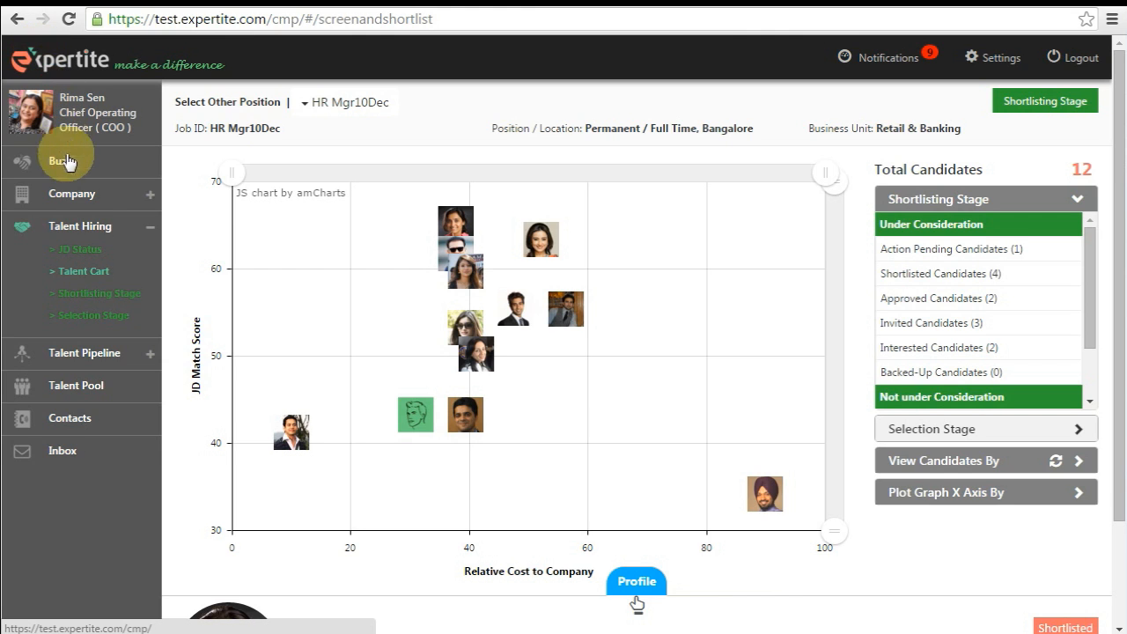
mouse_move(400, 238)
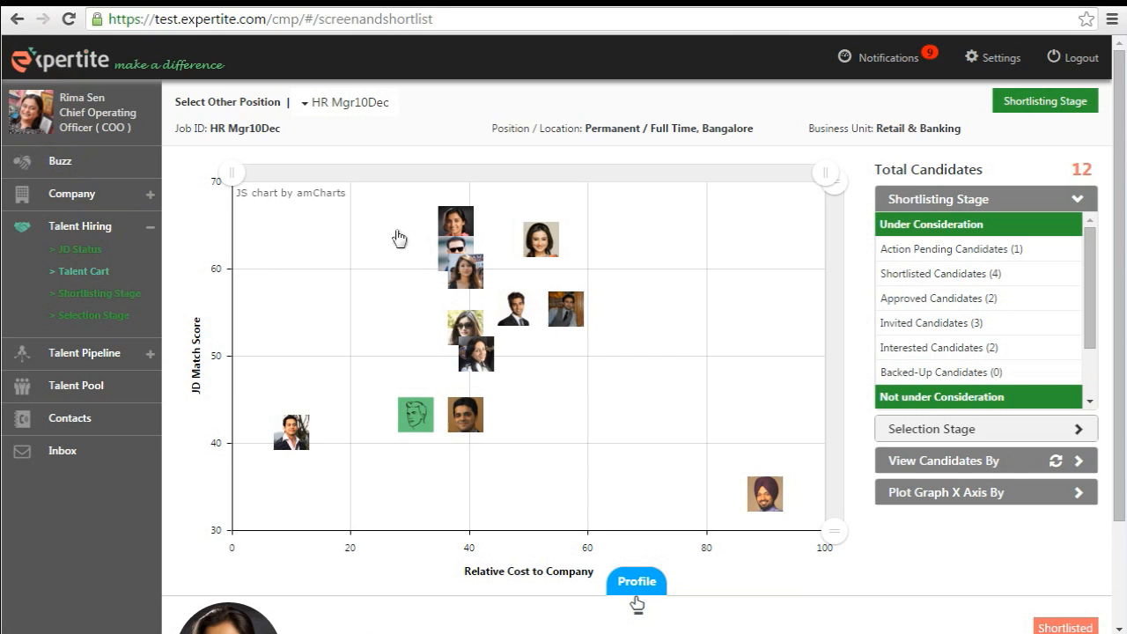
mouse_move(972, 286)
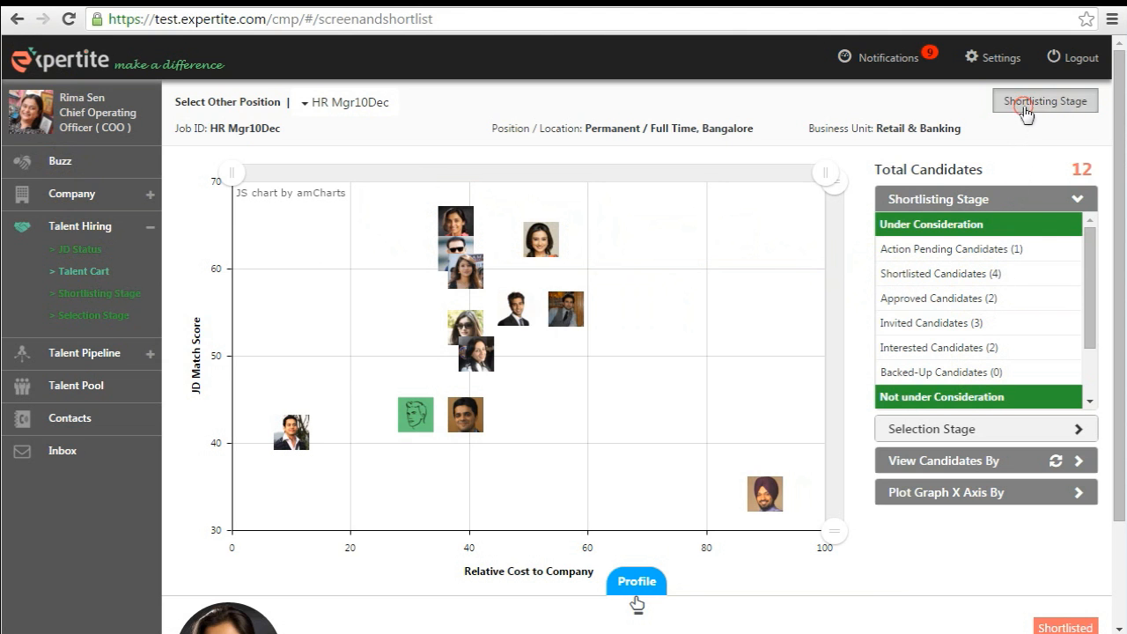
- Show the HR Mgr10Dec shortlisting table with sort choices Most Recent, Name and Status
left_click(1044, 100)
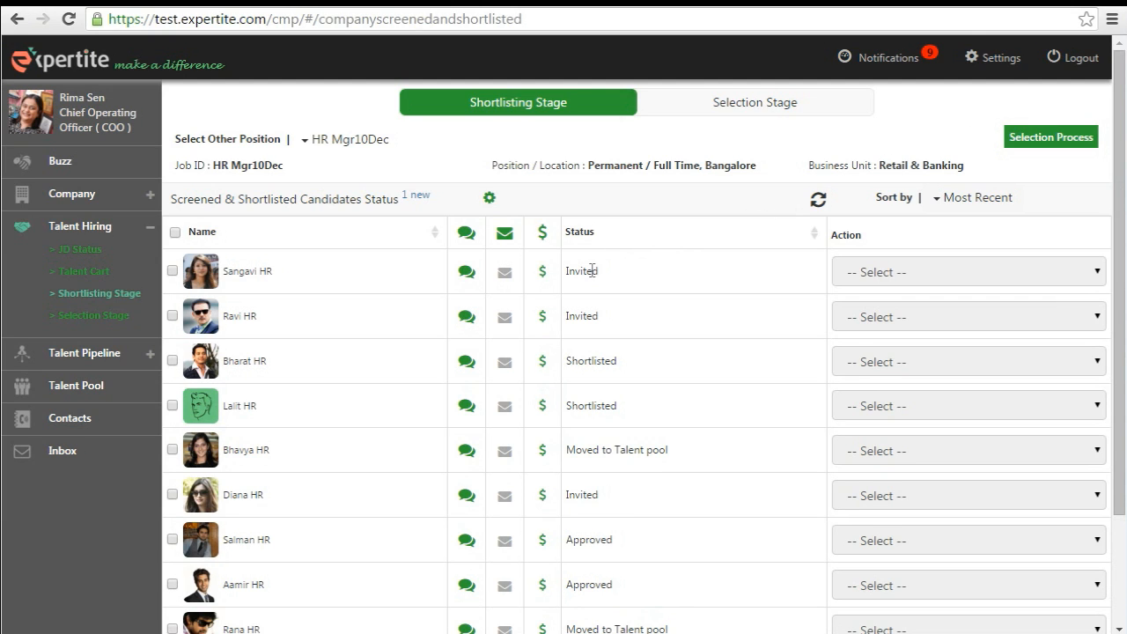
mouse_move(522, 254)
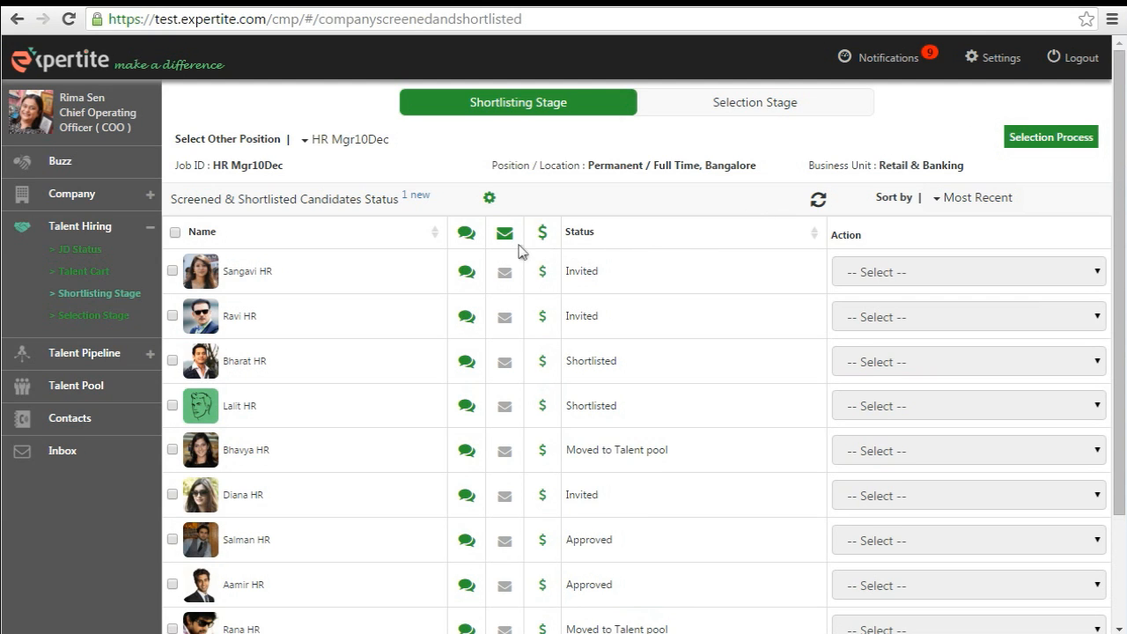
mouse_move(954, 208)
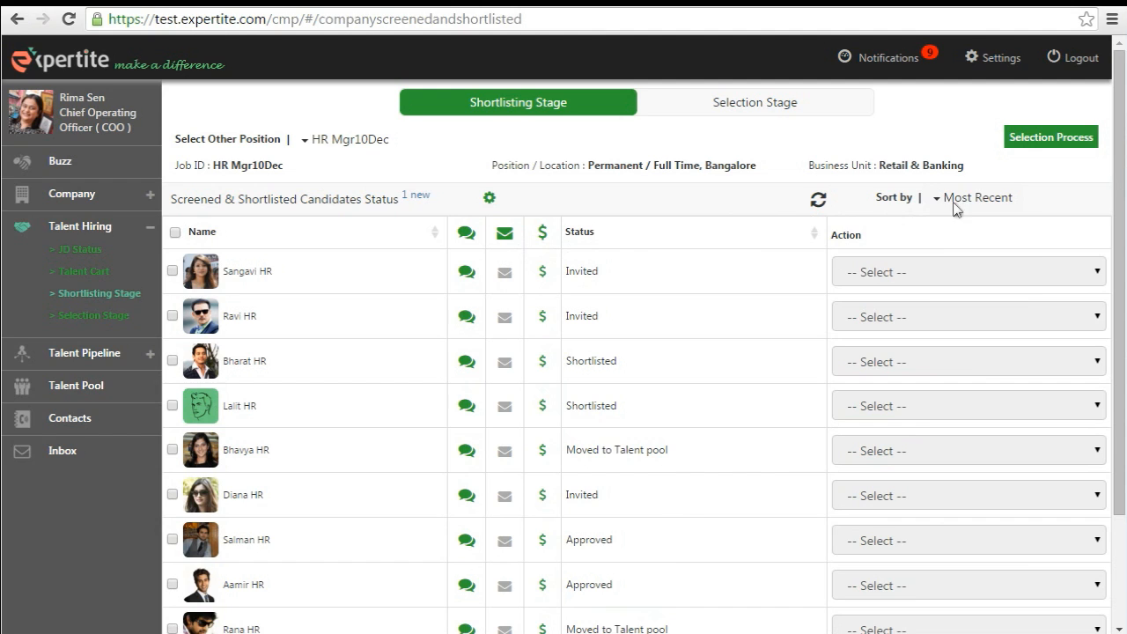
left_click(977, 197)
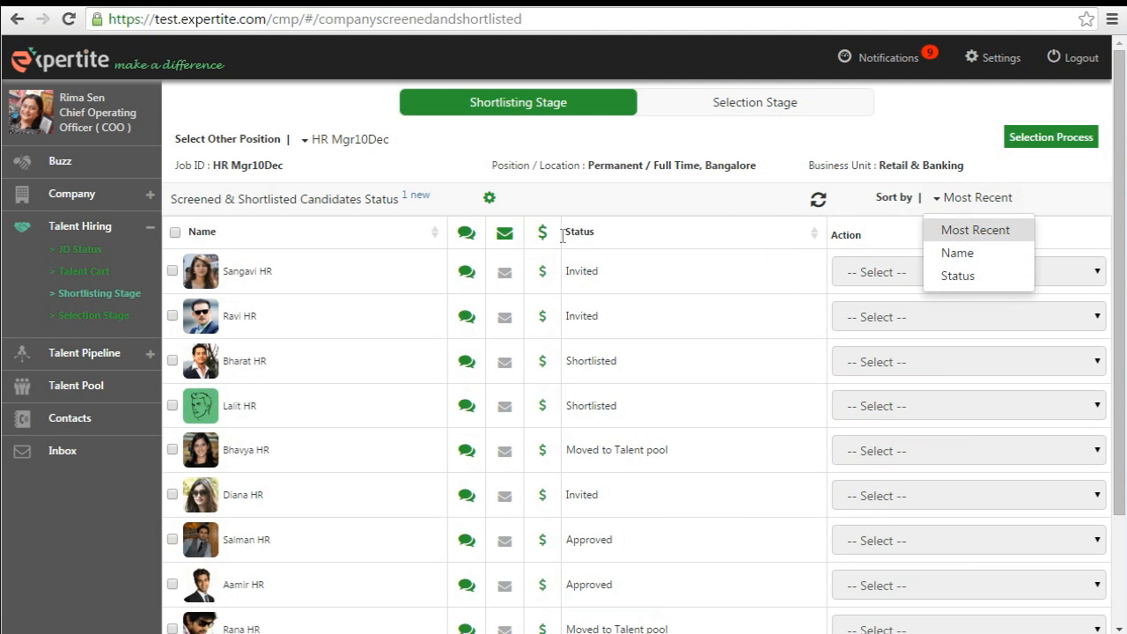
- View the first candidate's notes and the 'hi folks' invitation mail sent to them
left_click(465, 272)
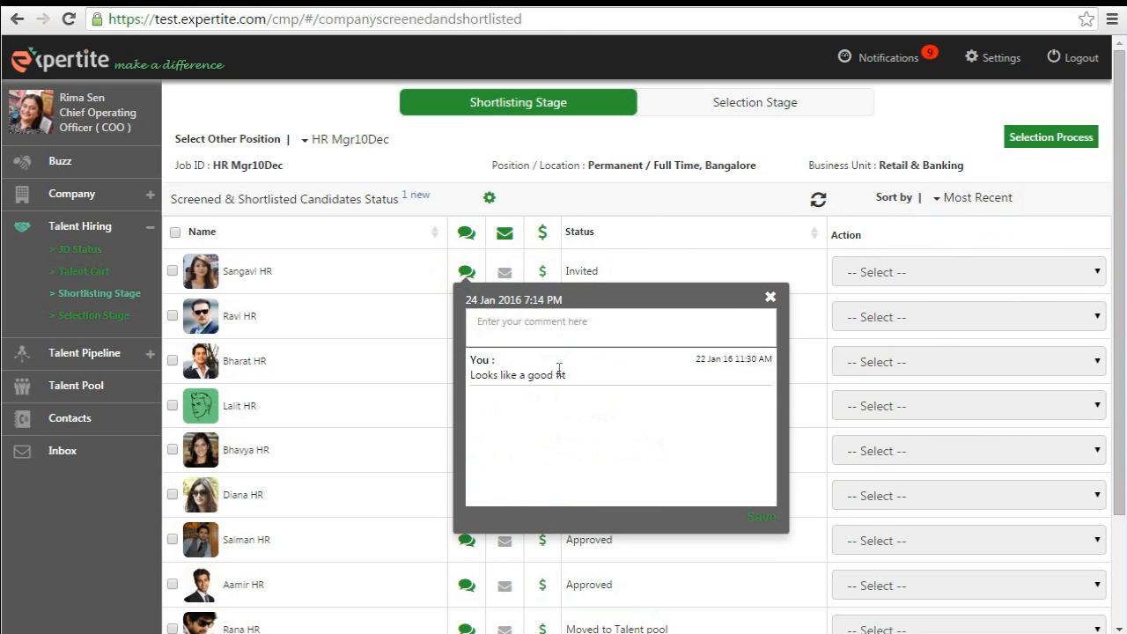
left_click(504, 271)
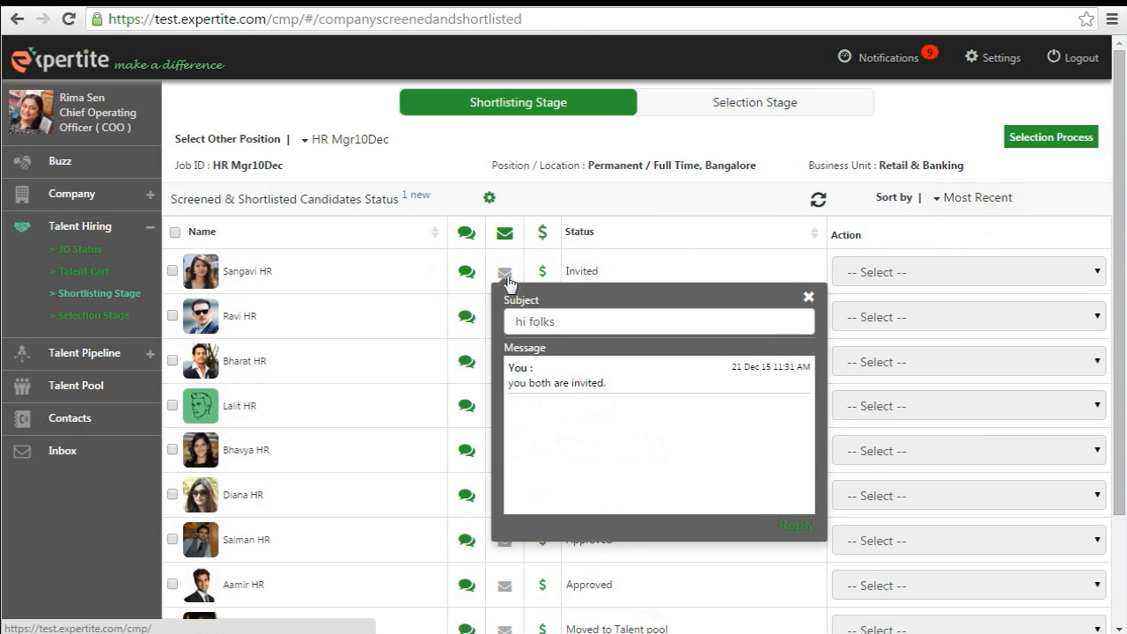
mouse_move(503, 280)
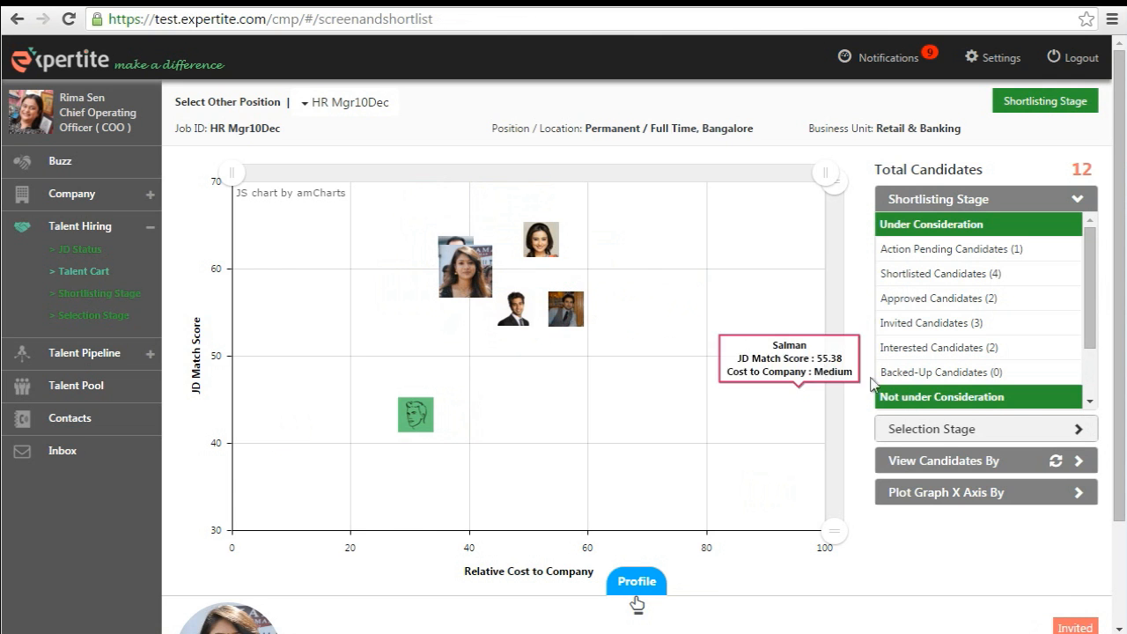
- View the profiled candidate's notes from the profile card, then return to the shortlisting table
scroll("down", 3)
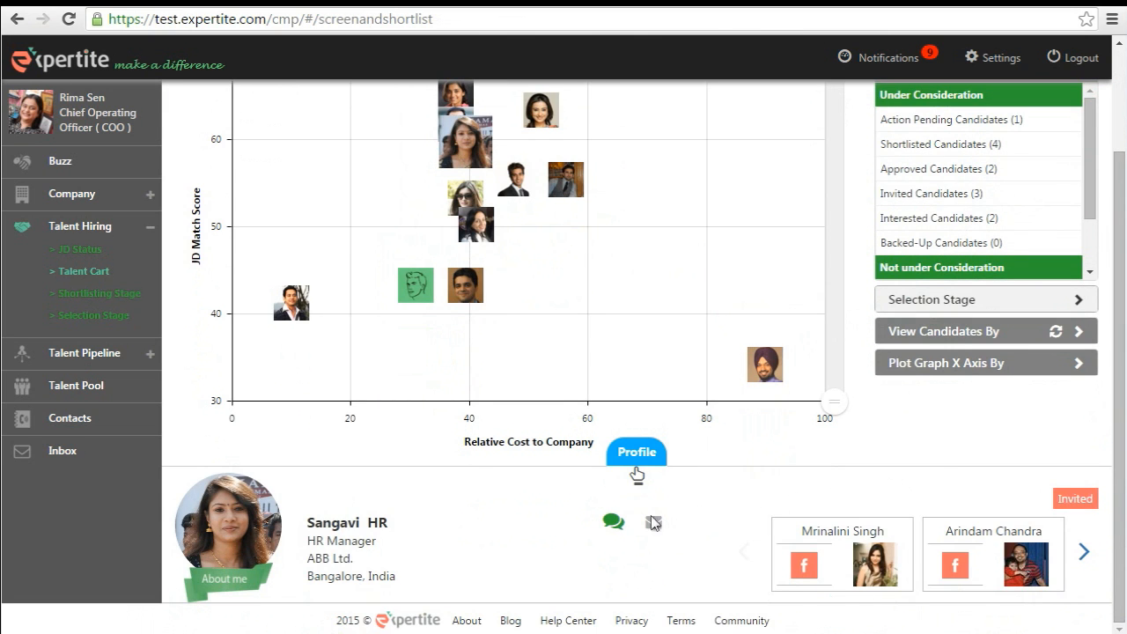
left_click(652, 523)
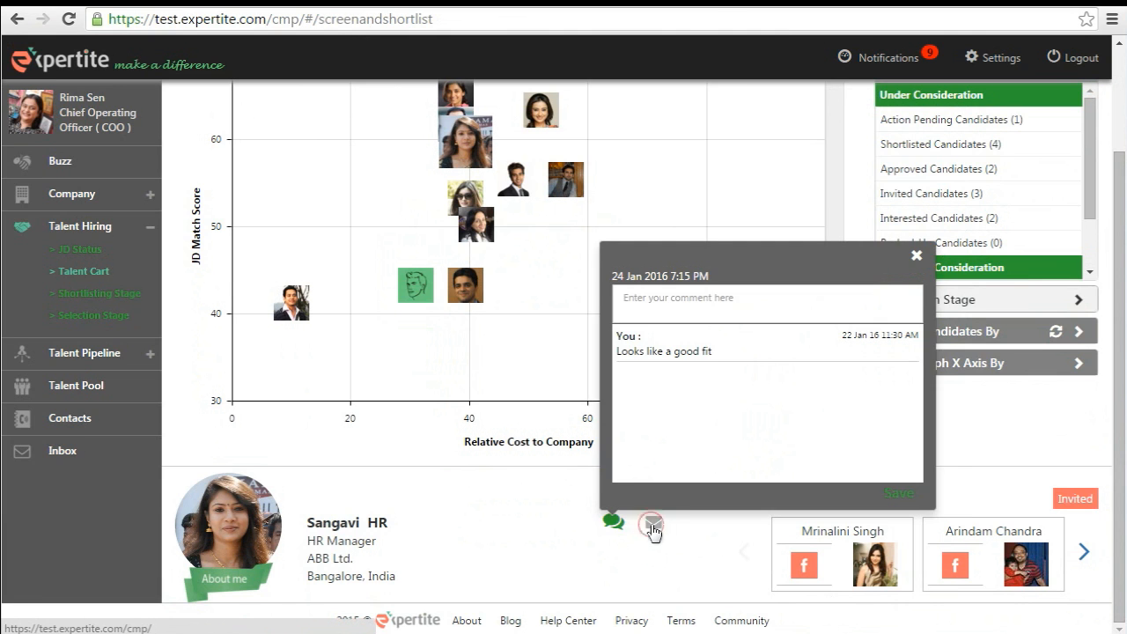
left_click(652, 528)
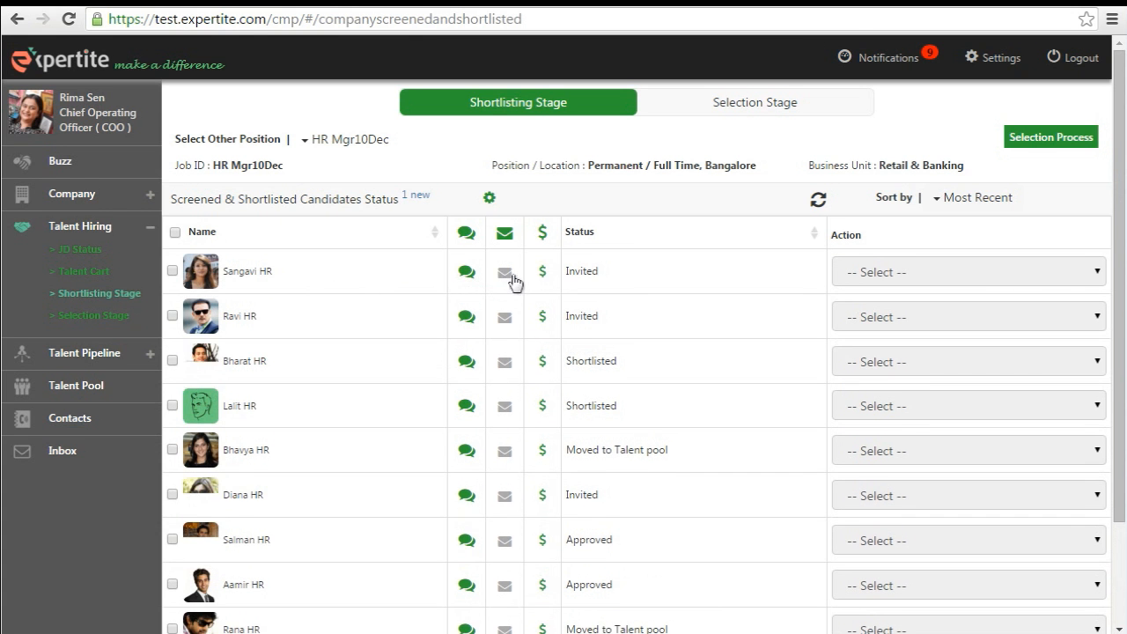
left_click(542, 271)
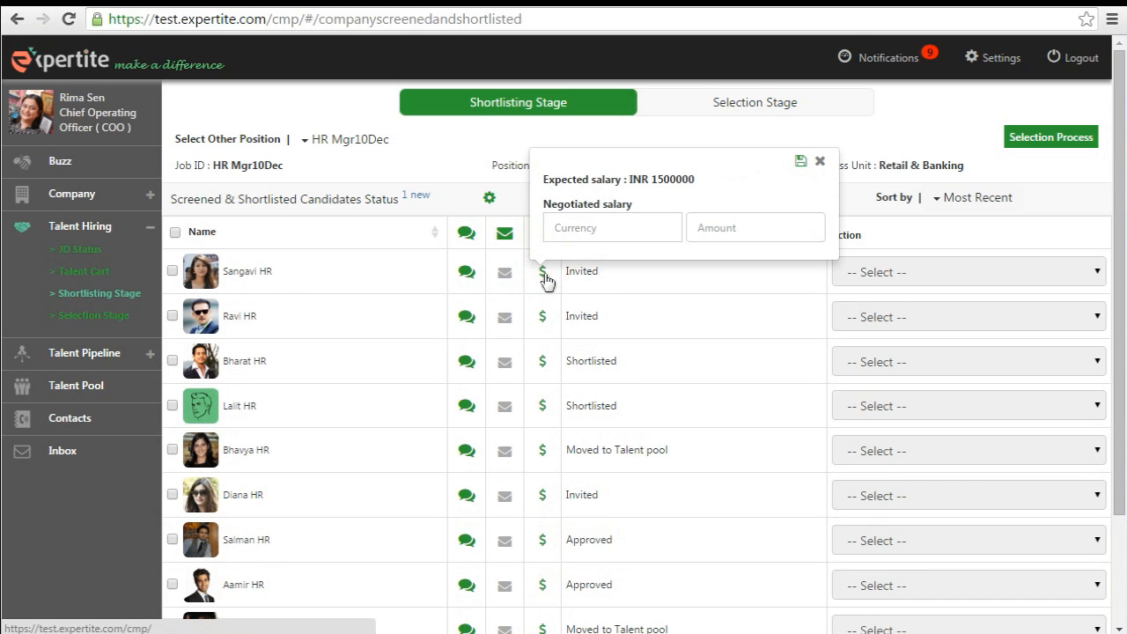
left_click(612, 227)
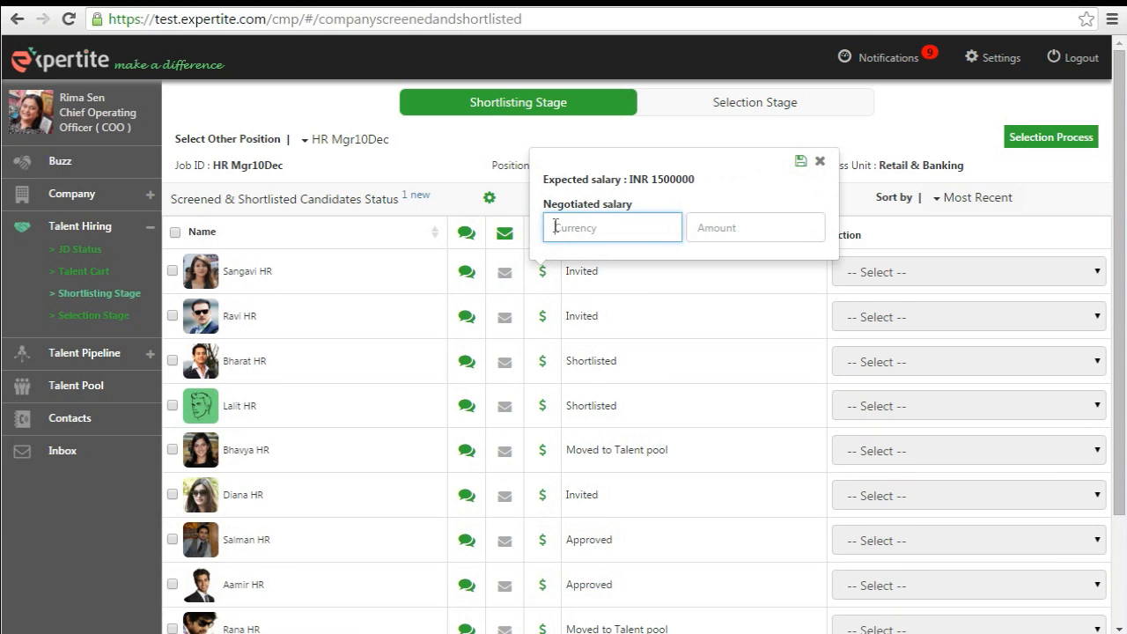
left_click(818, 162)
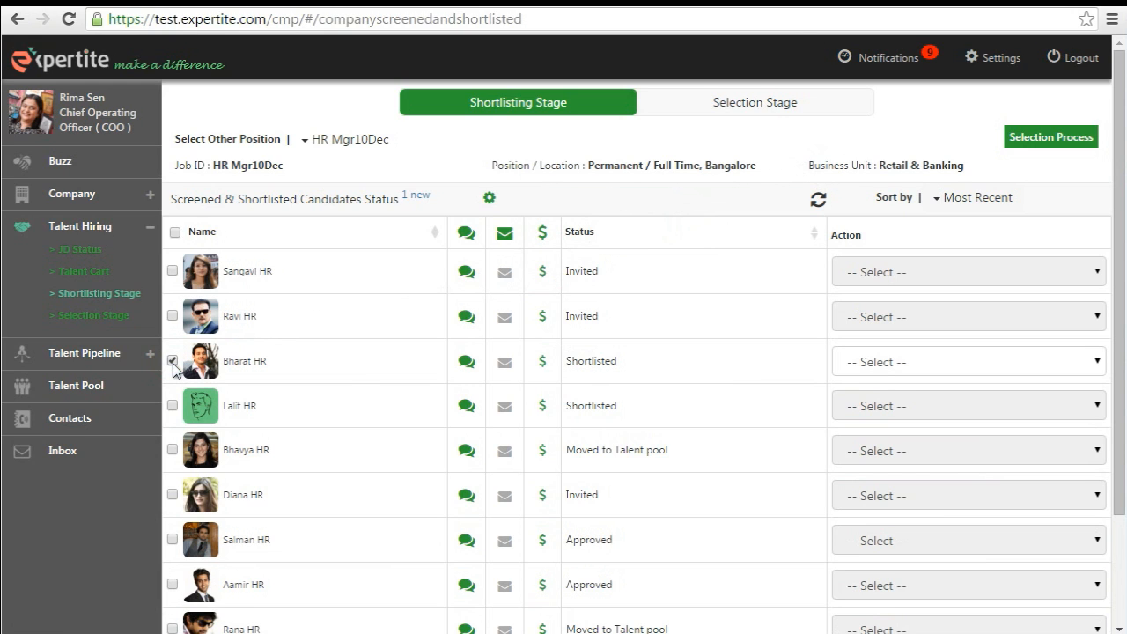
left_click(173, 361)
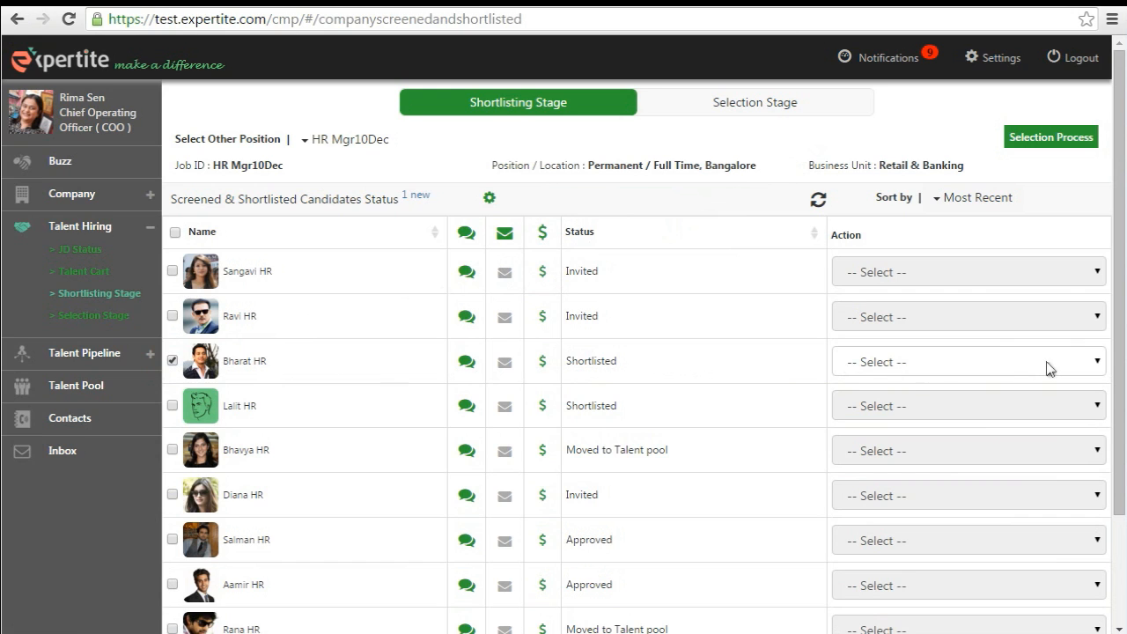
left_click(968, 363)
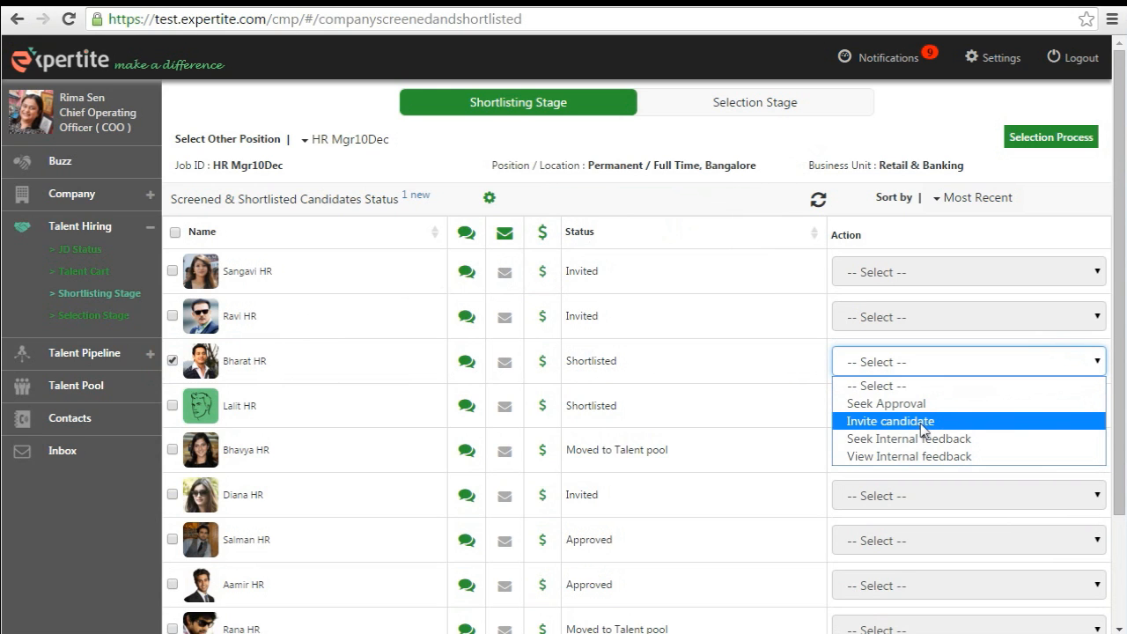
mouse_move(915, 404)
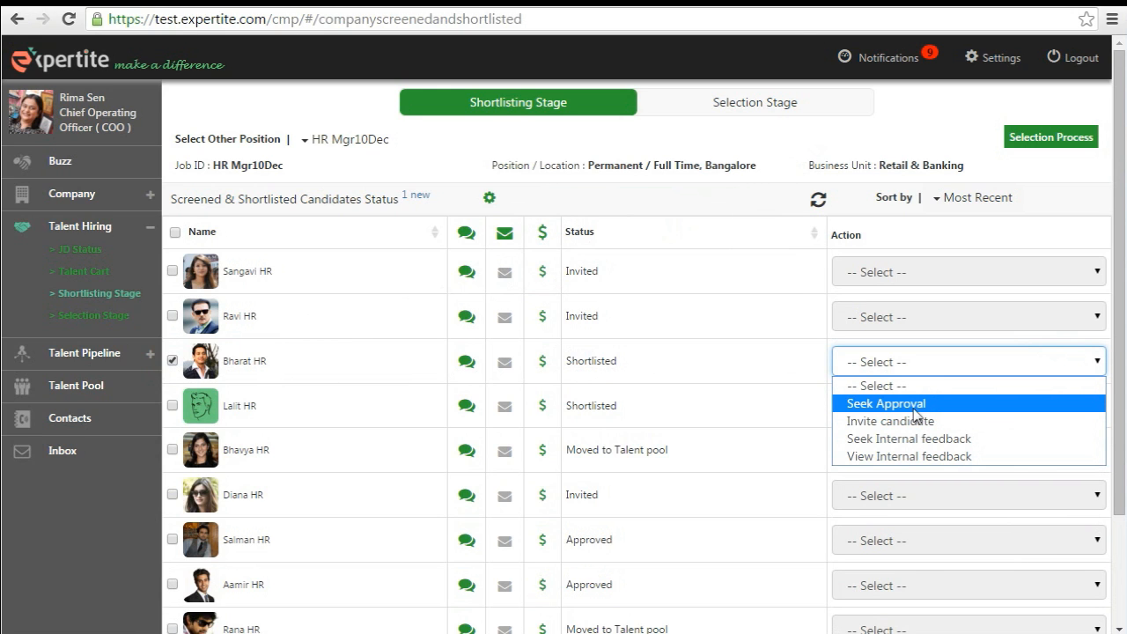
left_click(887, 401)
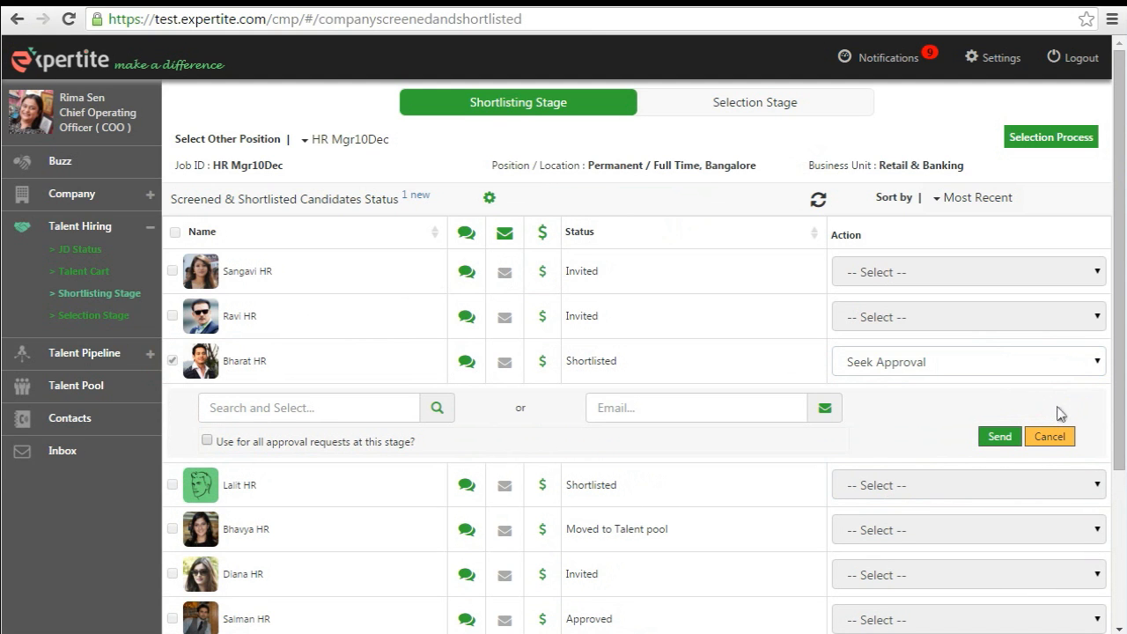
type("m")
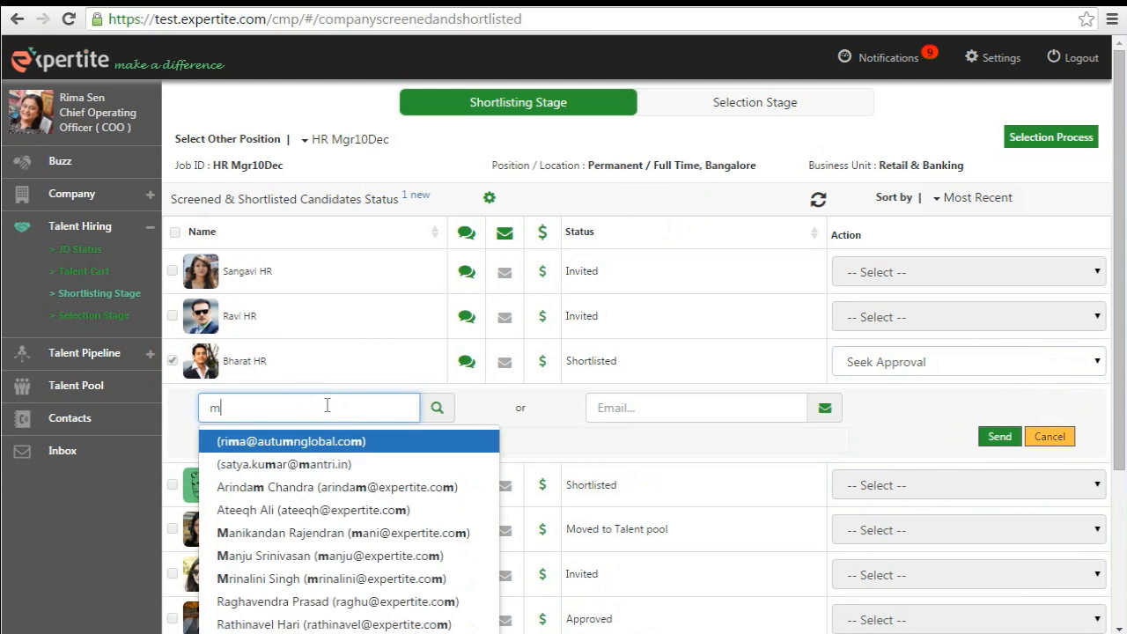
type("an")
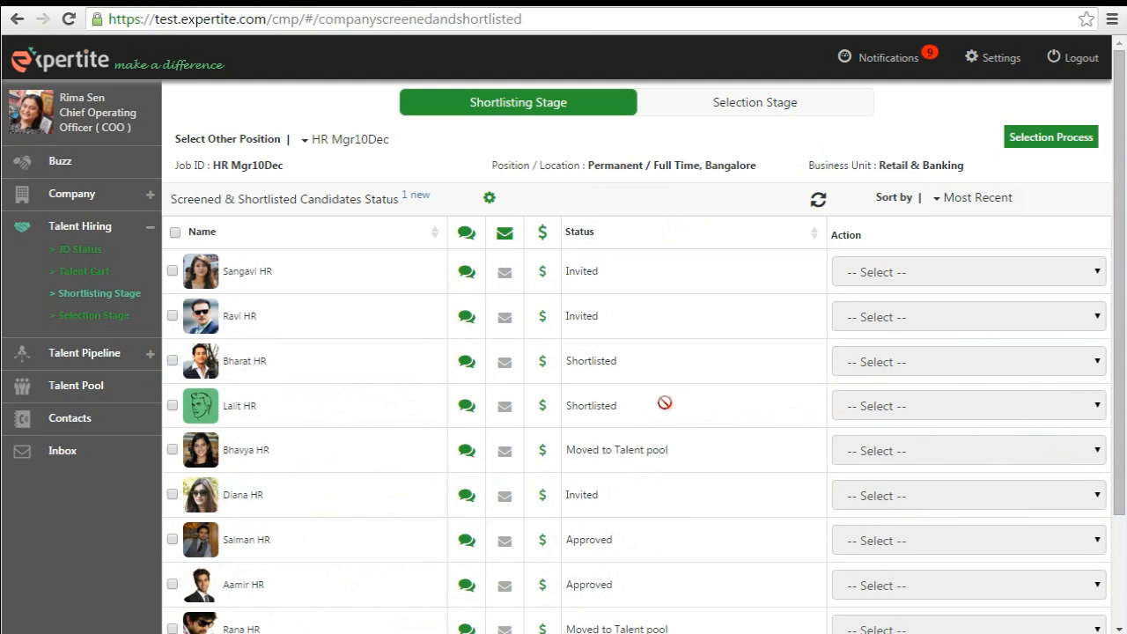
left_click(172, 361)
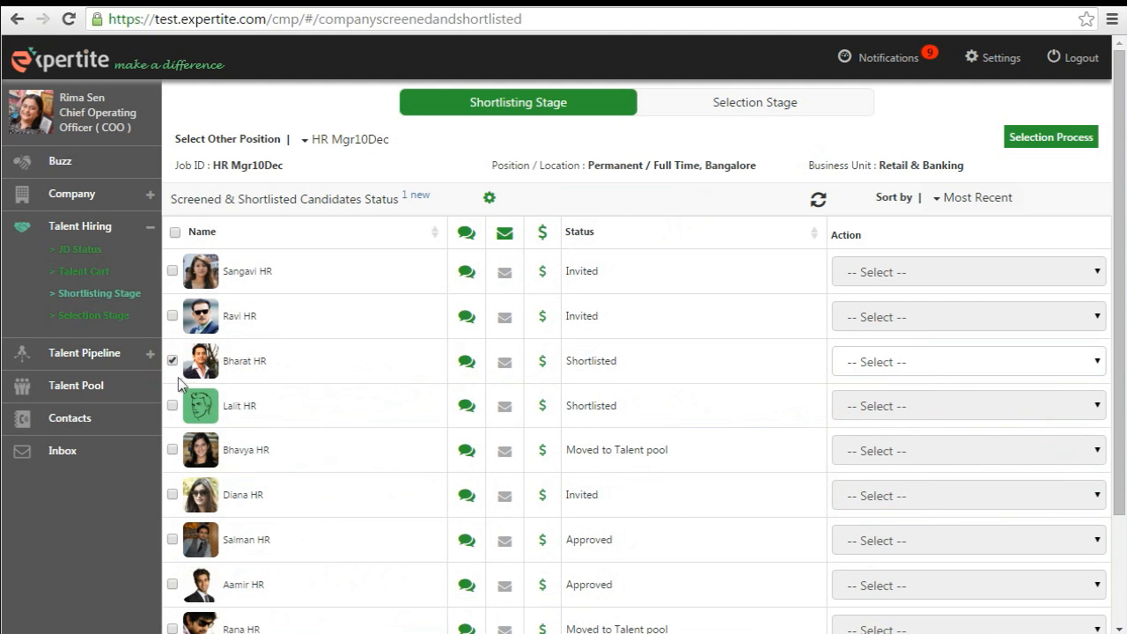
left_click(172, 419)
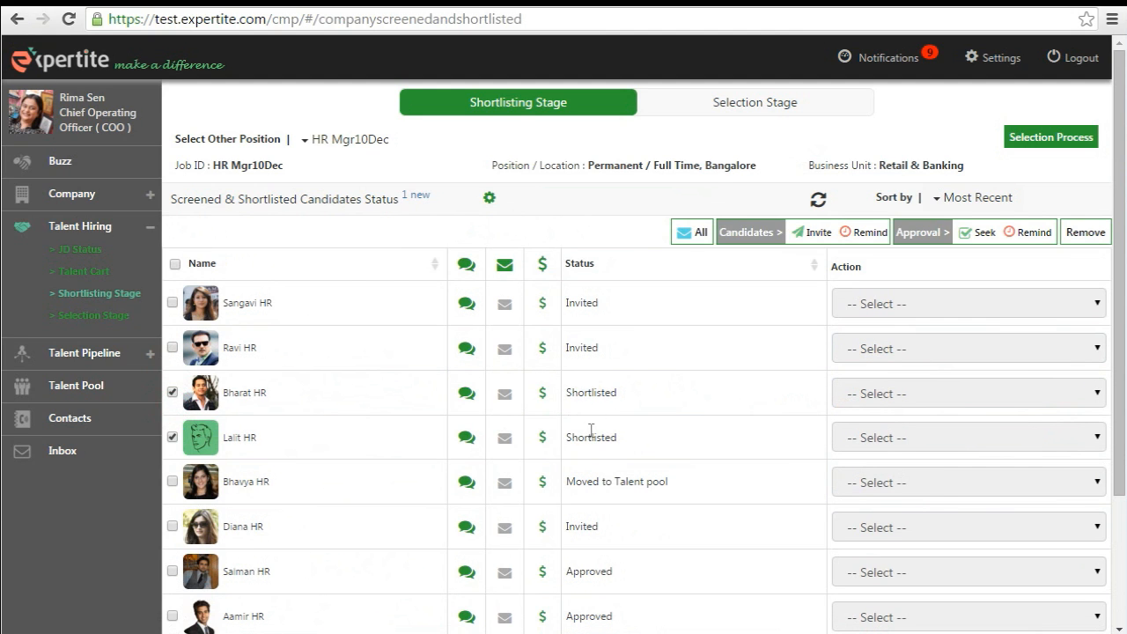
mouse_move(983, 240)
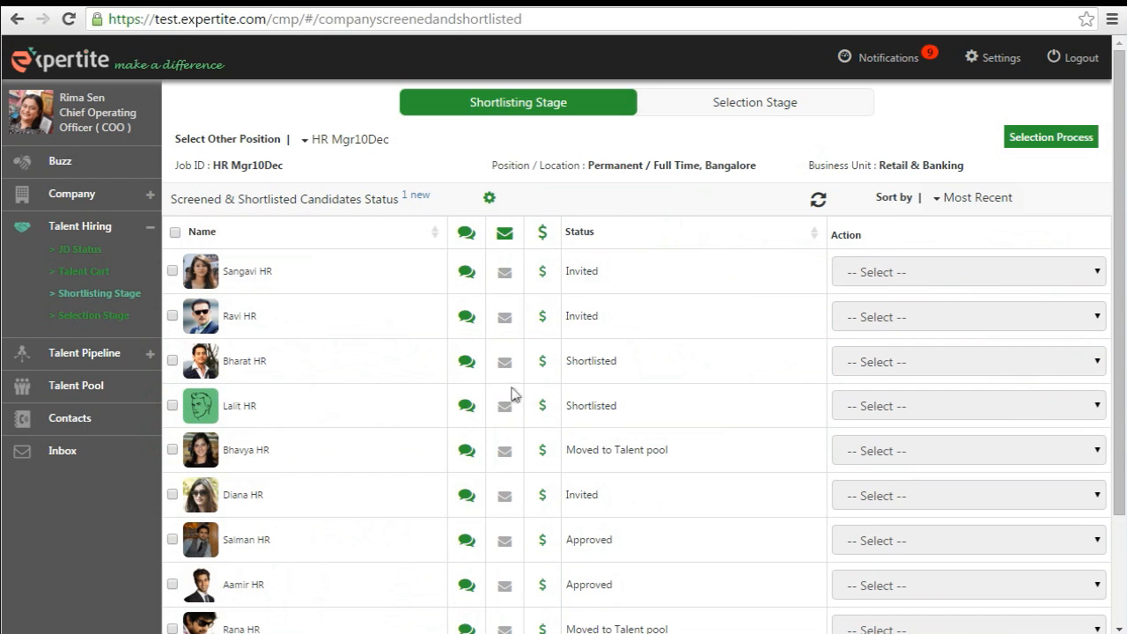
mouse_move(422, 226)
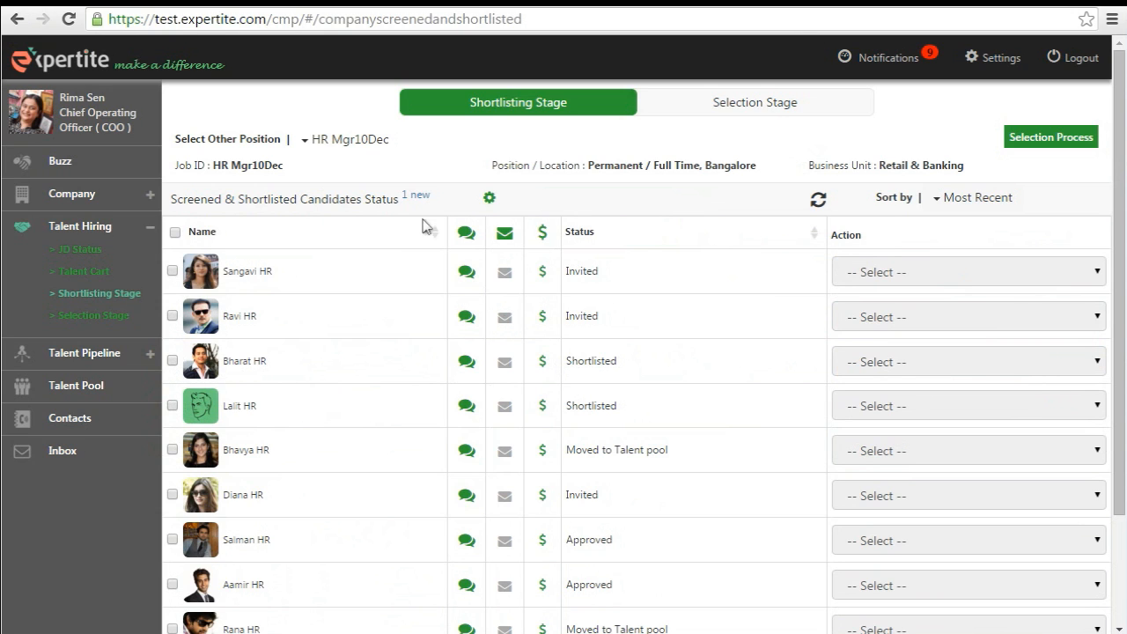
left_click(345, 139)
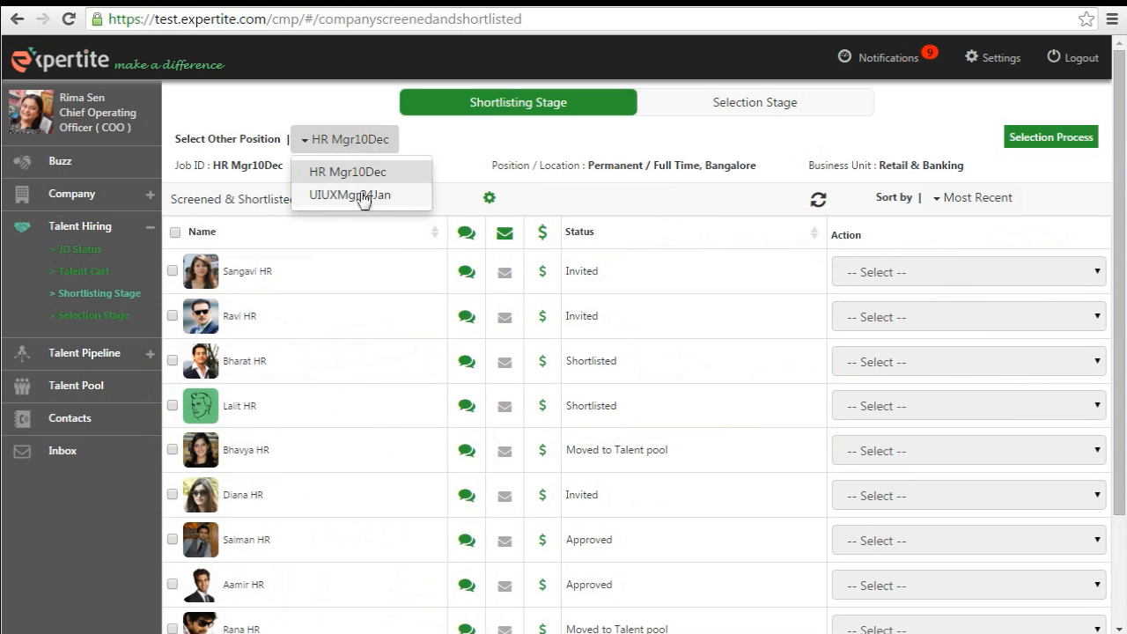
left_click(359, 194)
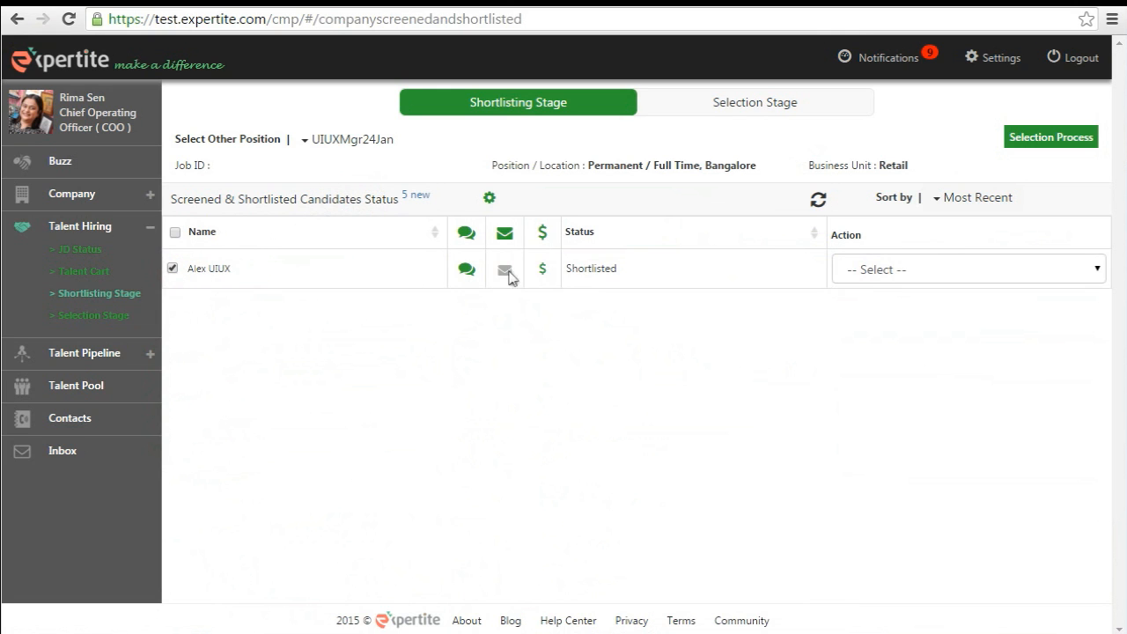
left_click(969, 271)
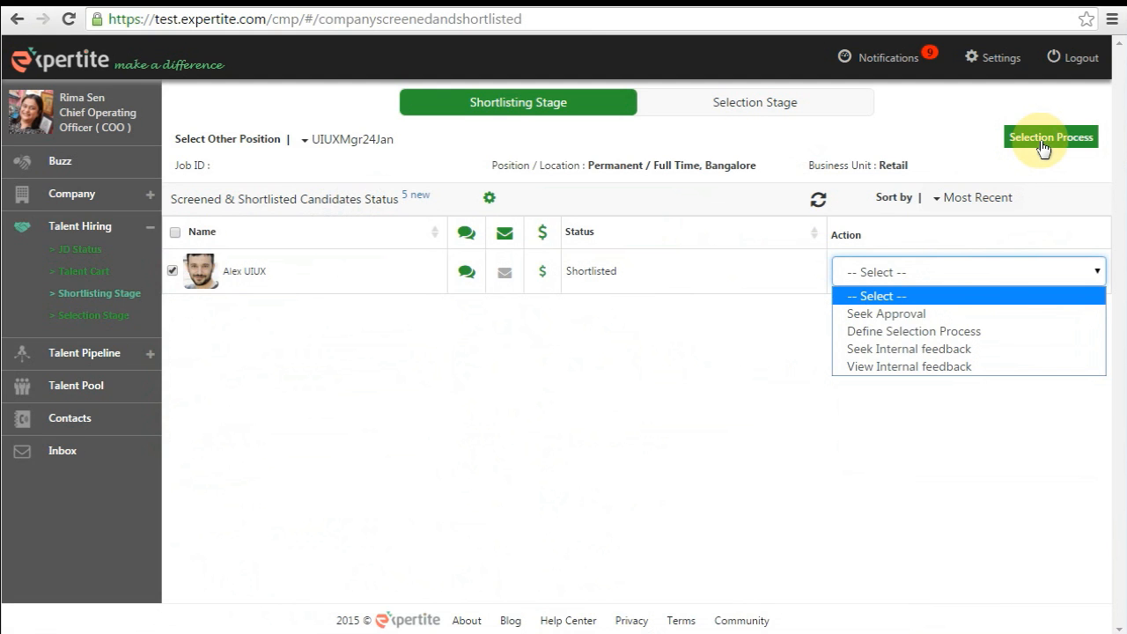
mouse_move(912, 331)
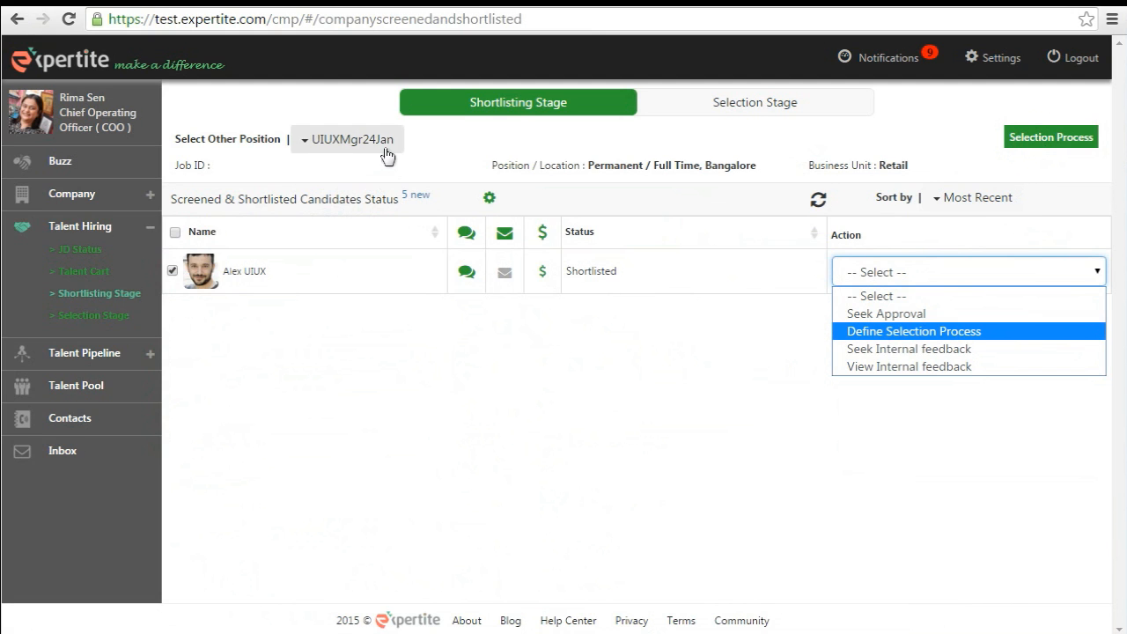
left_click(349, 139)
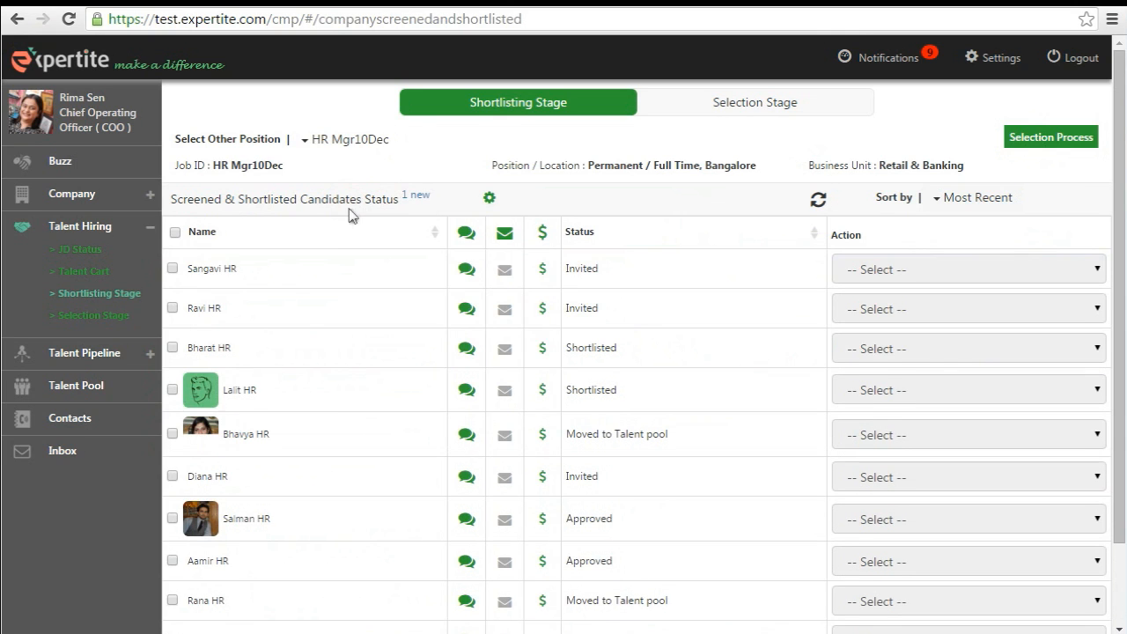
left_click(173, 360)
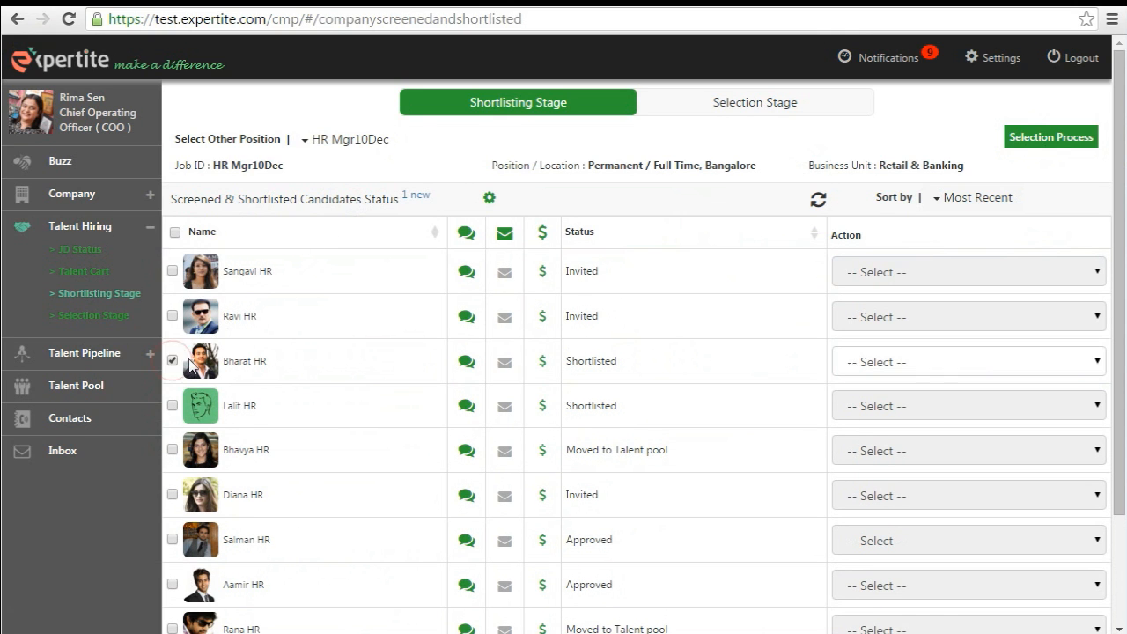
left_click(969, 361)
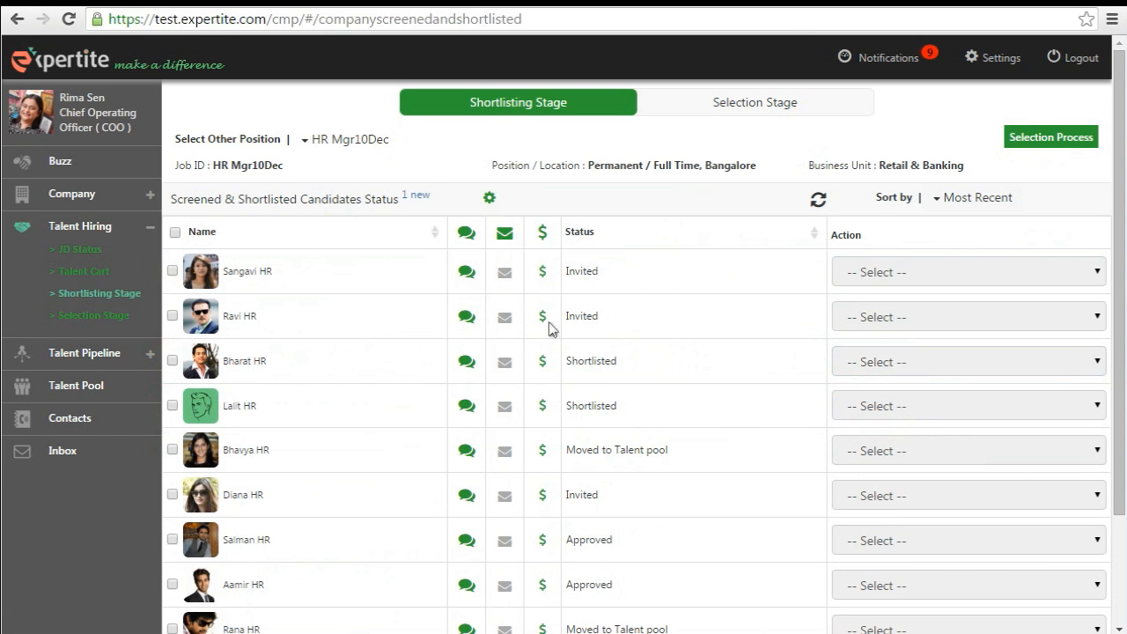
mouse_move(618, 321)
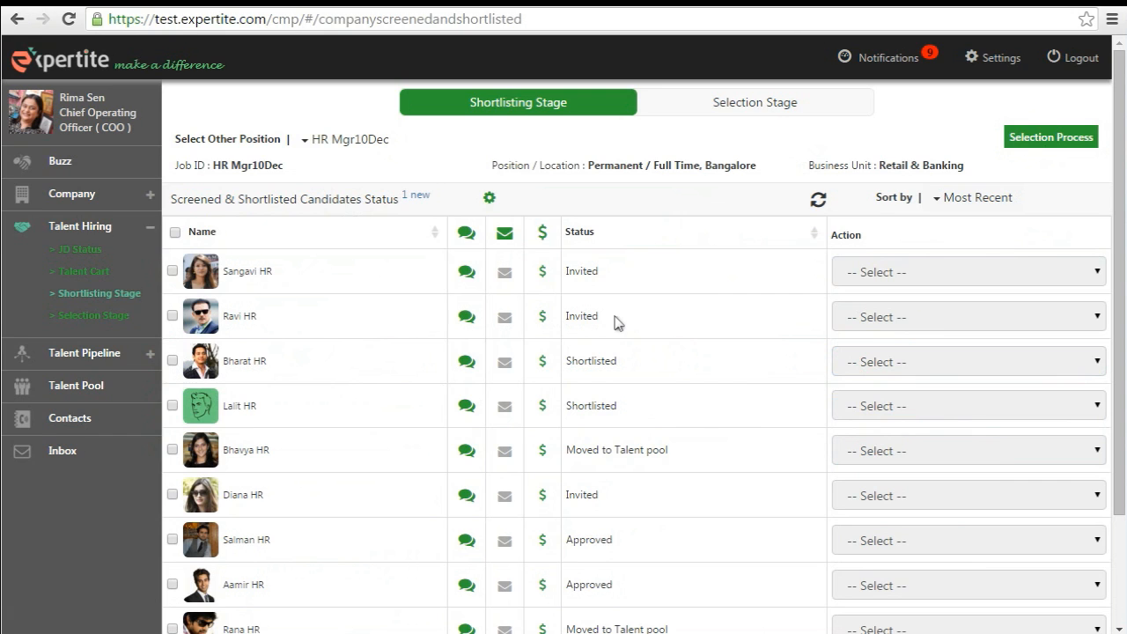
mouse_move(609, 338)
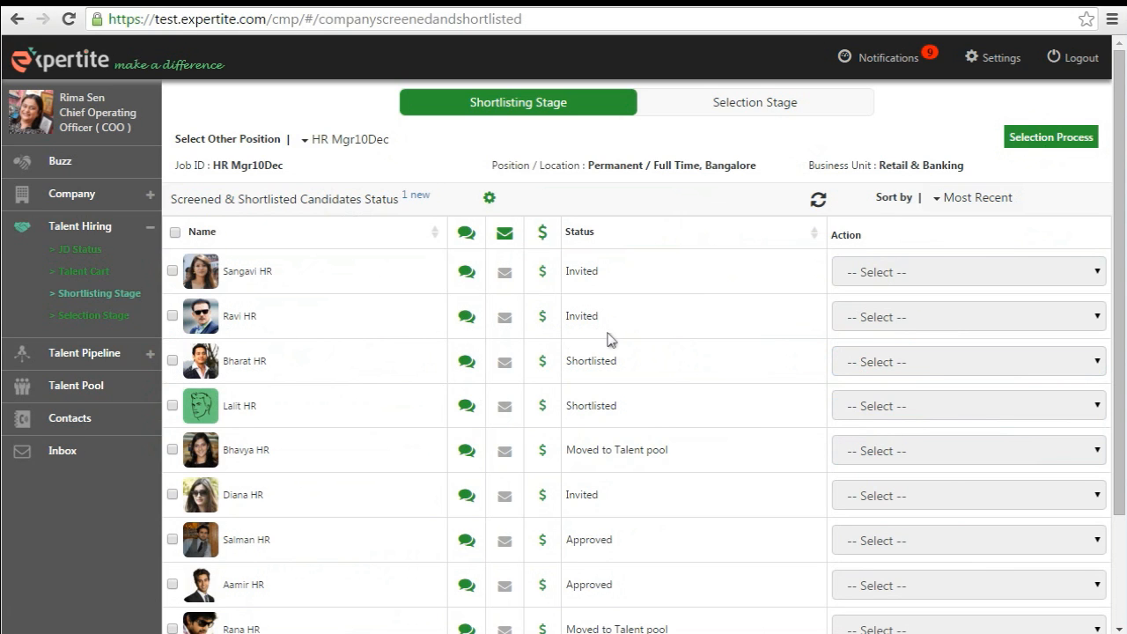
mouse_move(697, 173)
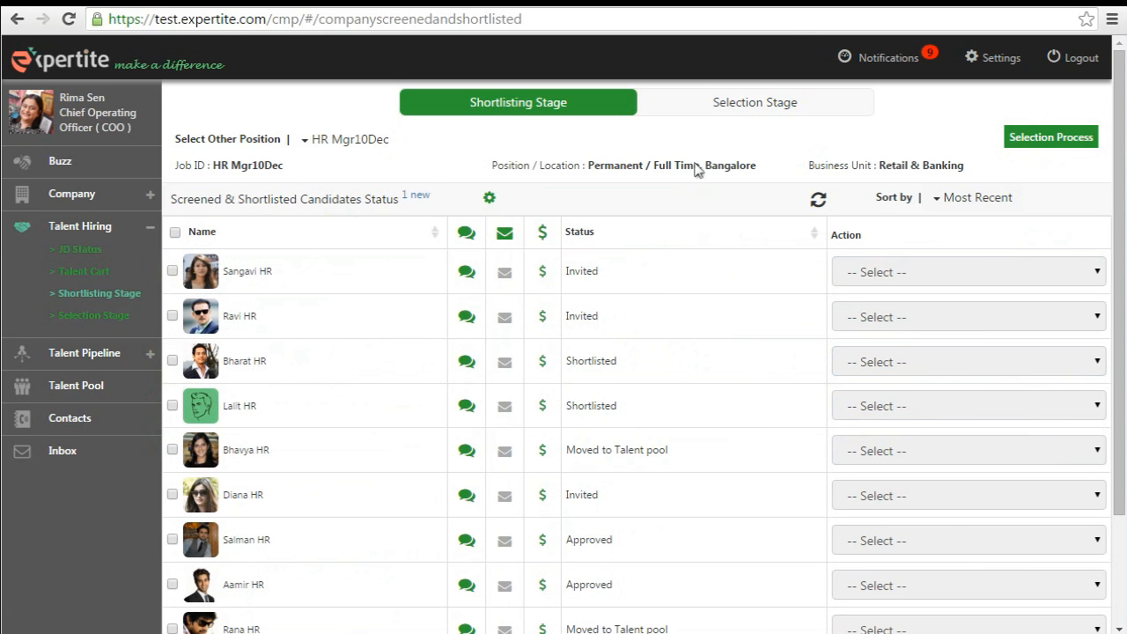
left_click(756, 102)
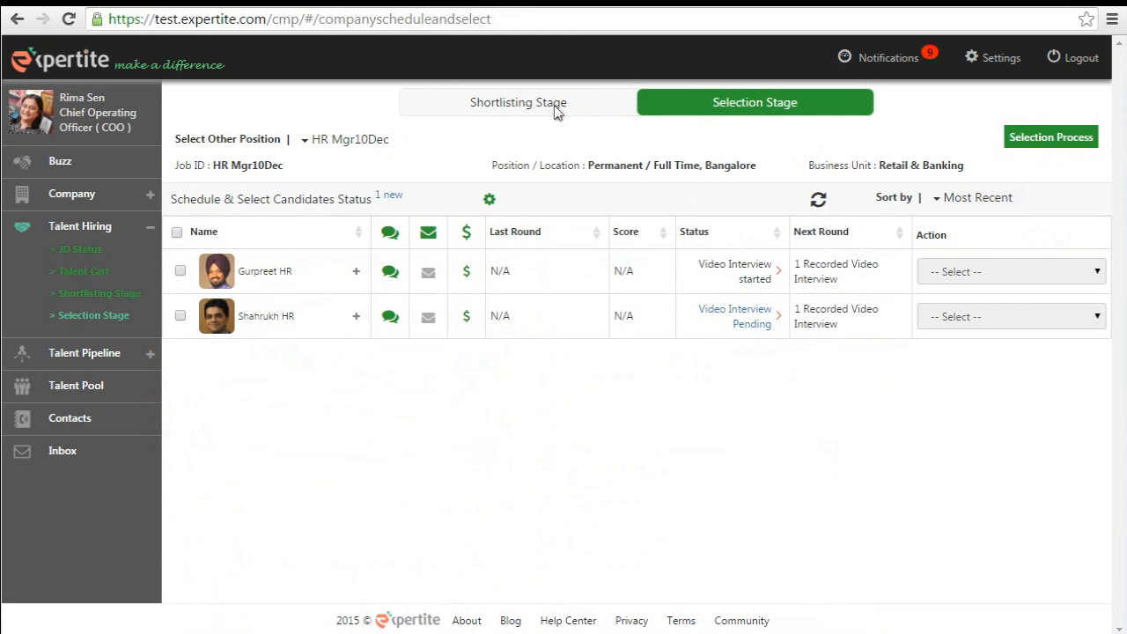
left_click(518, 102)
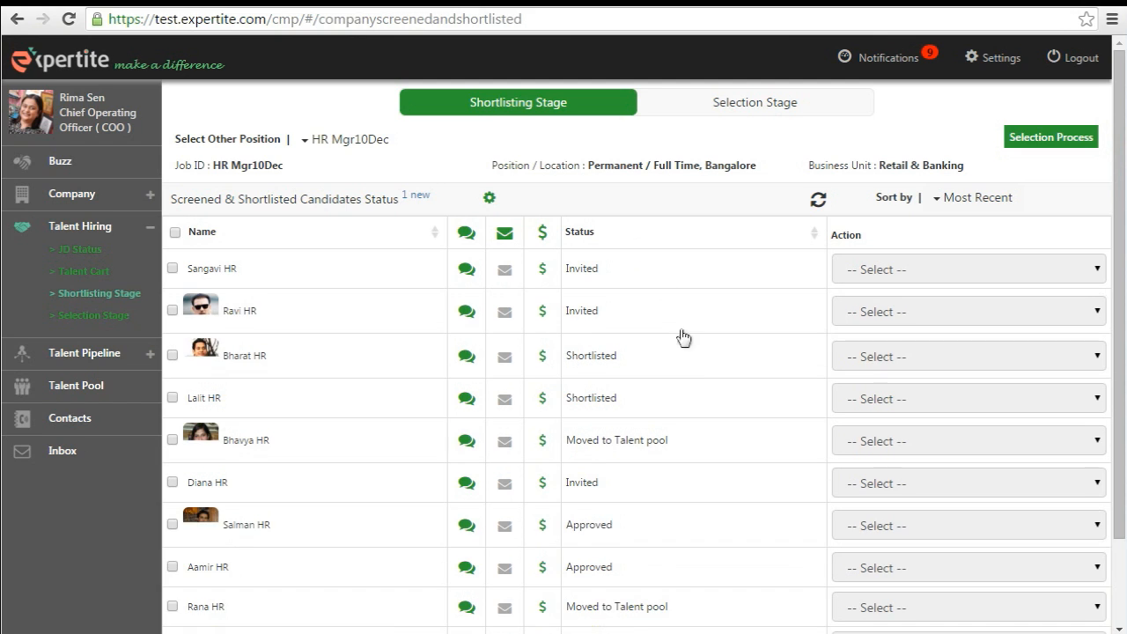